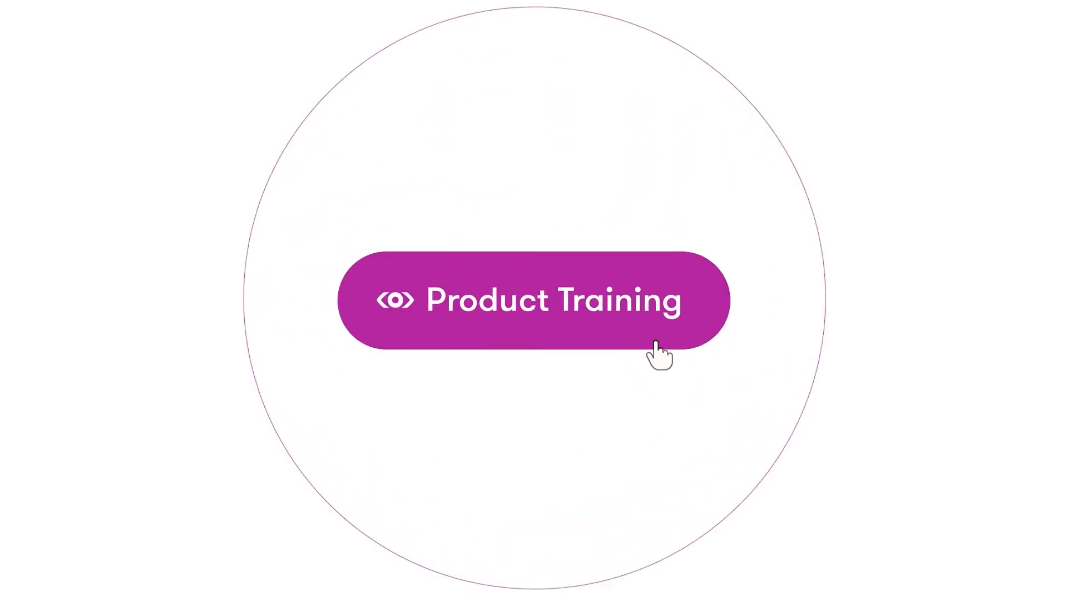
# Load the saved ESG search results showing 3.14k total mentions over the last 7 days
pyautogui.click(527, 300)
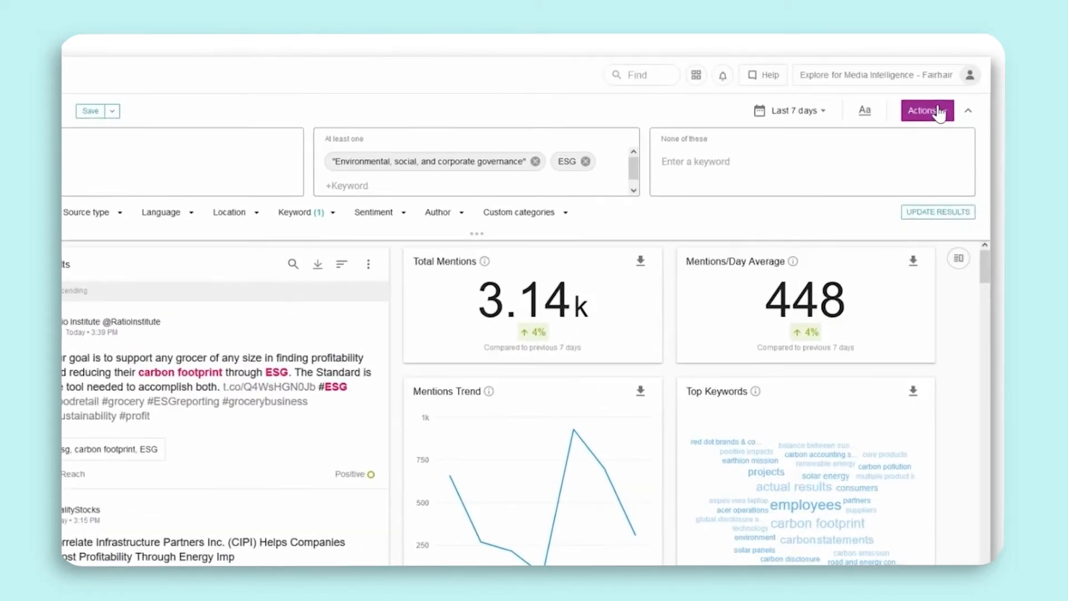
pyautogui.click(926, 112)
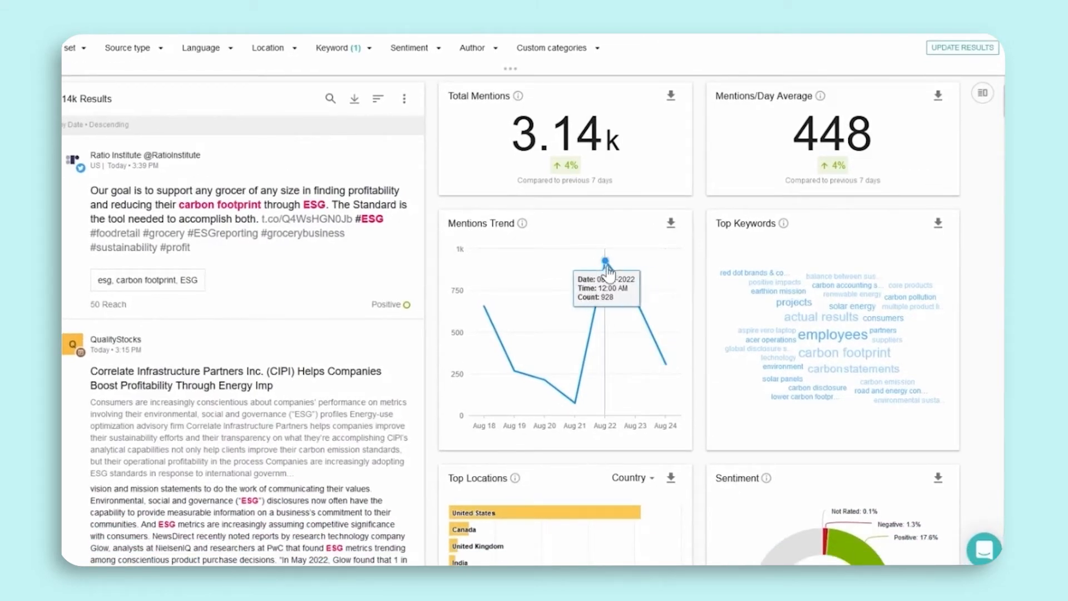
pyautogui.moveTo(594, 350)
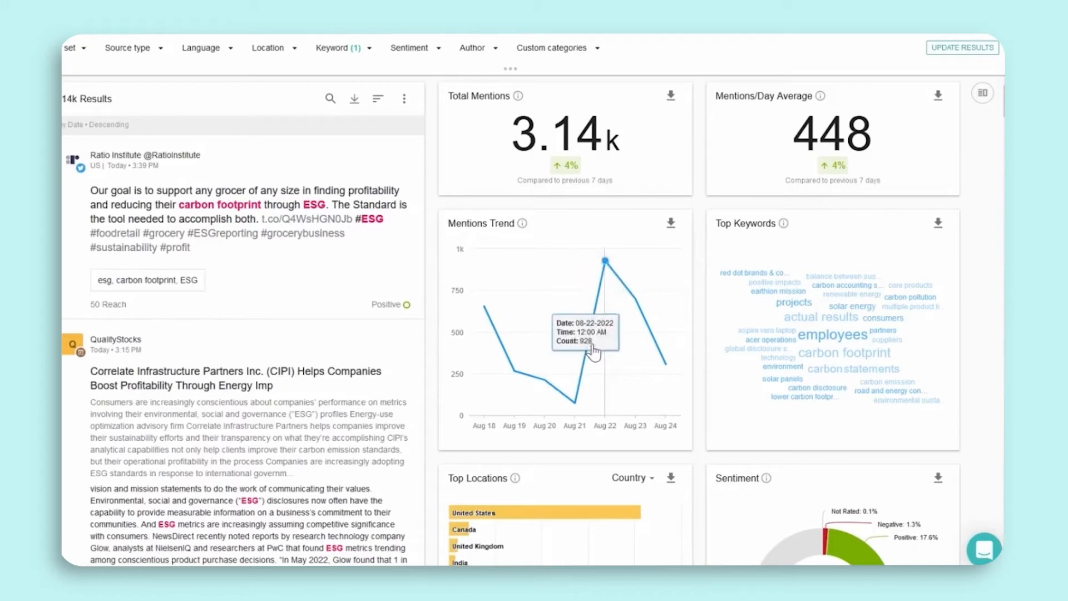
pyautogui.moveTo(608, 325)
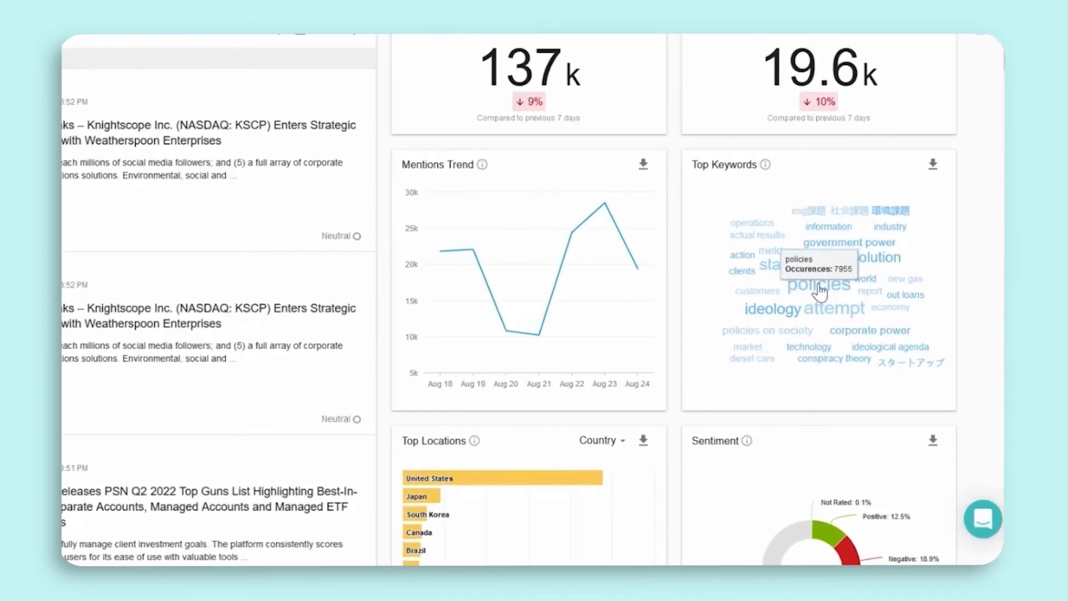
# Scroll down to the Top Locations and sentiment widgets of the broader search
pyautogui.scroll(-3)
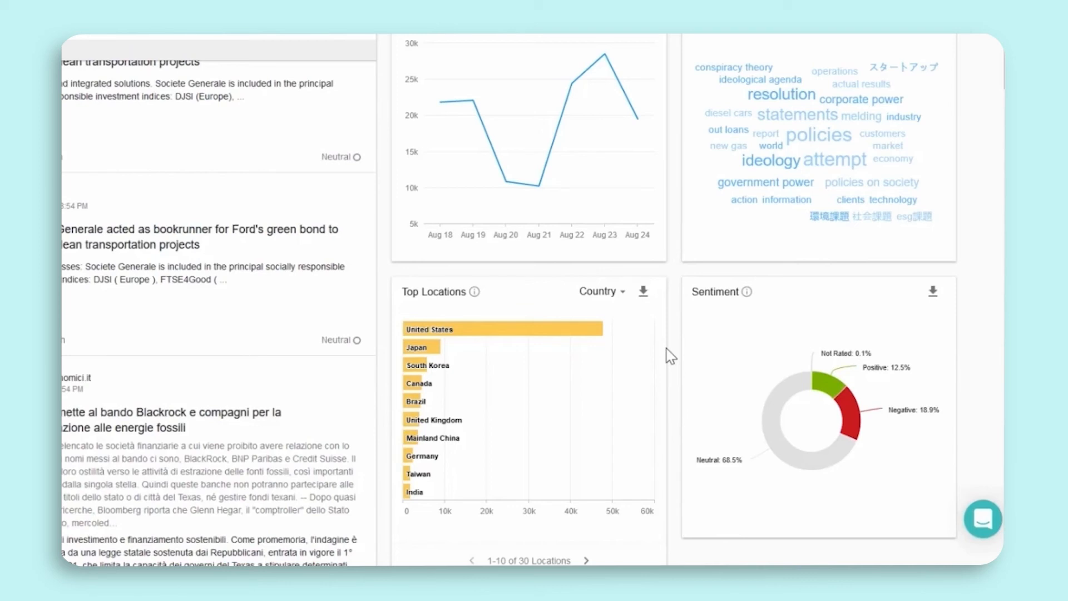
pyautogui.moveTo(686, 338)
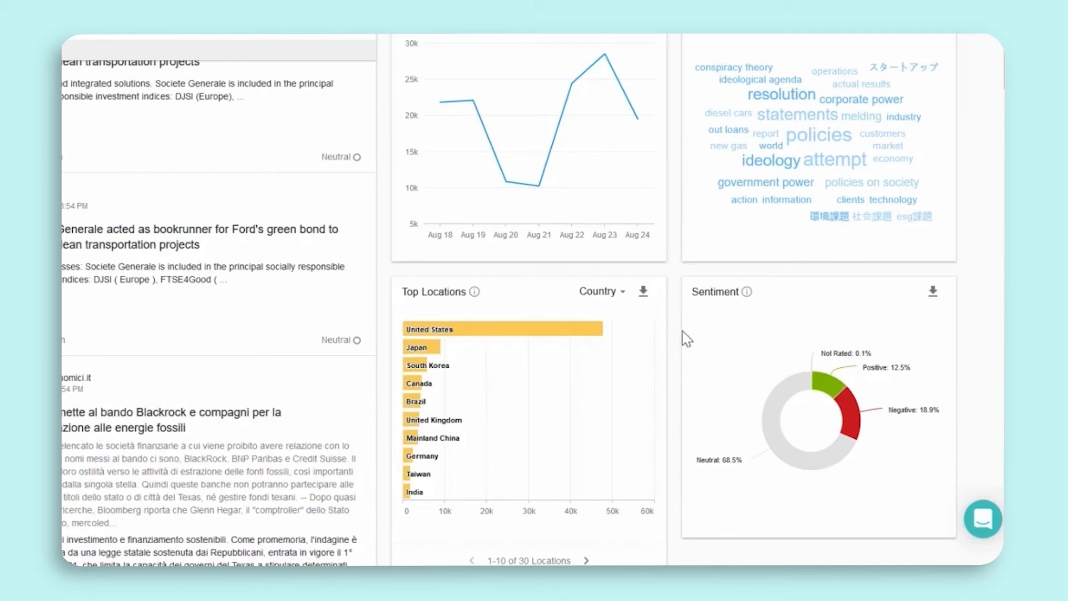
pyautogui.moveTo(717, 342)
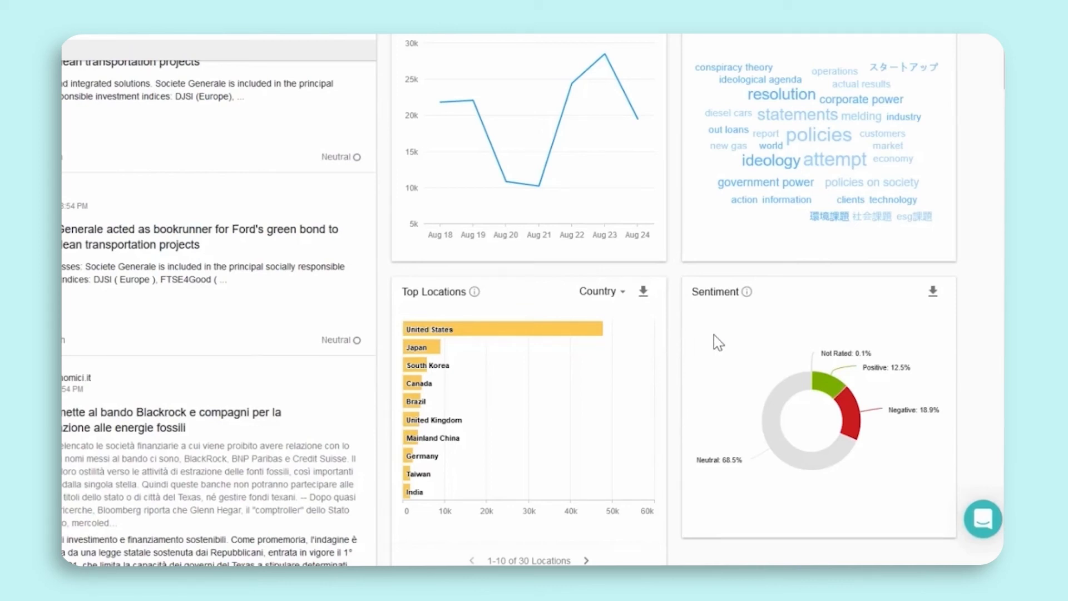